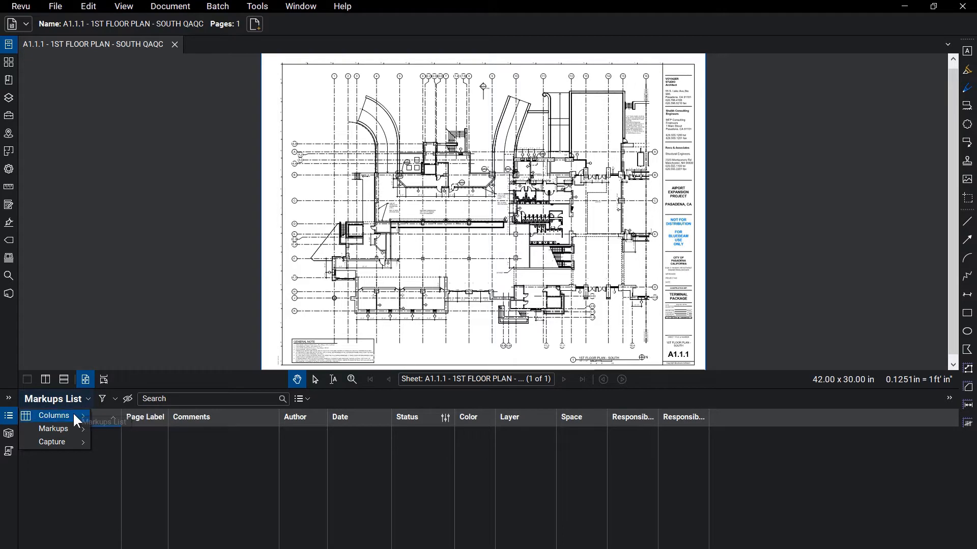
Step: Review the markup list column choices and accept the column display settings
click(54, 415)
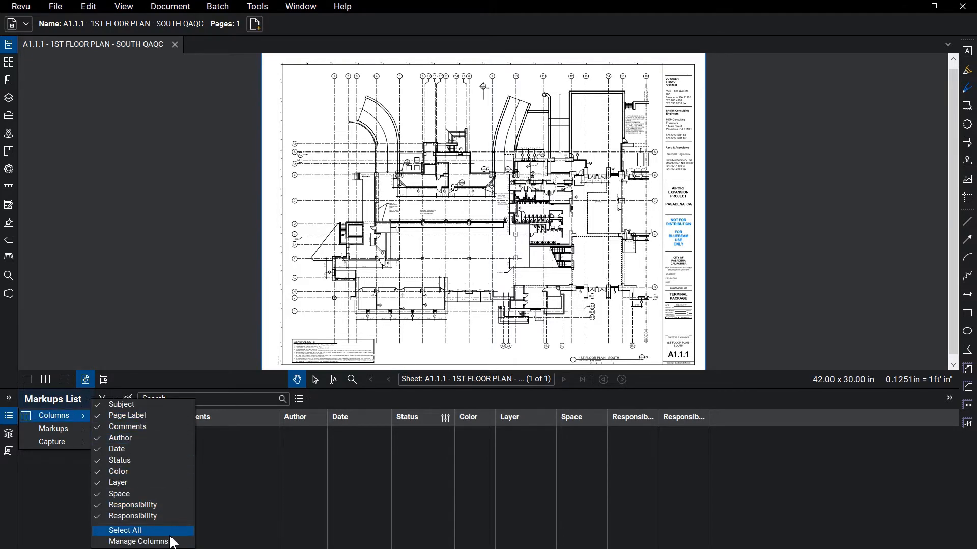
click(140, 541)
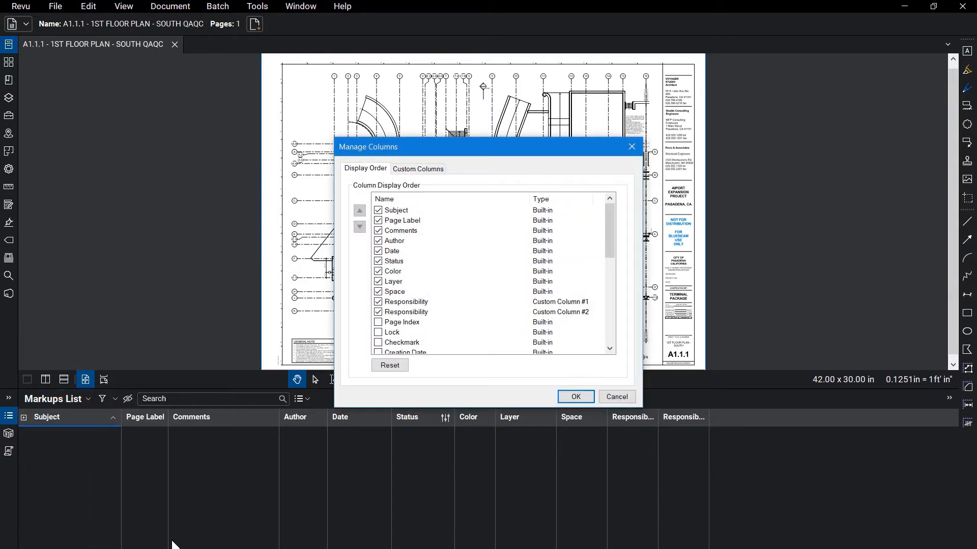
click(574, 397)
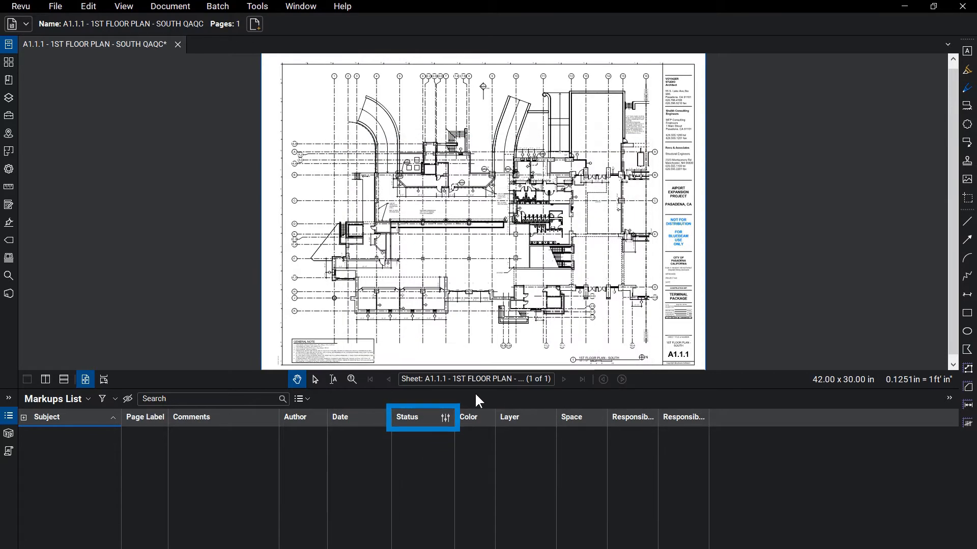
Step: View the states of the Reviewer, Designer and Back Check status models
click(444, 417)
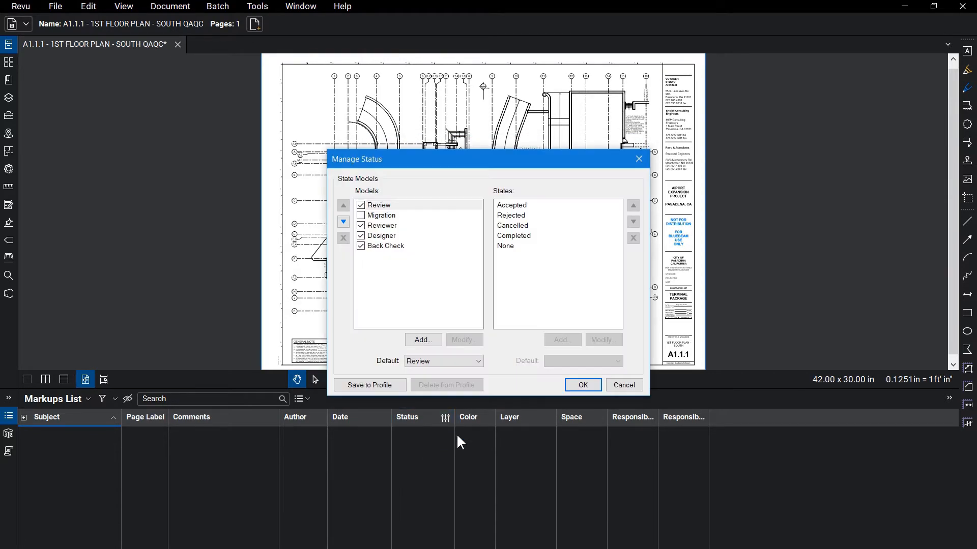
click(381, 225)
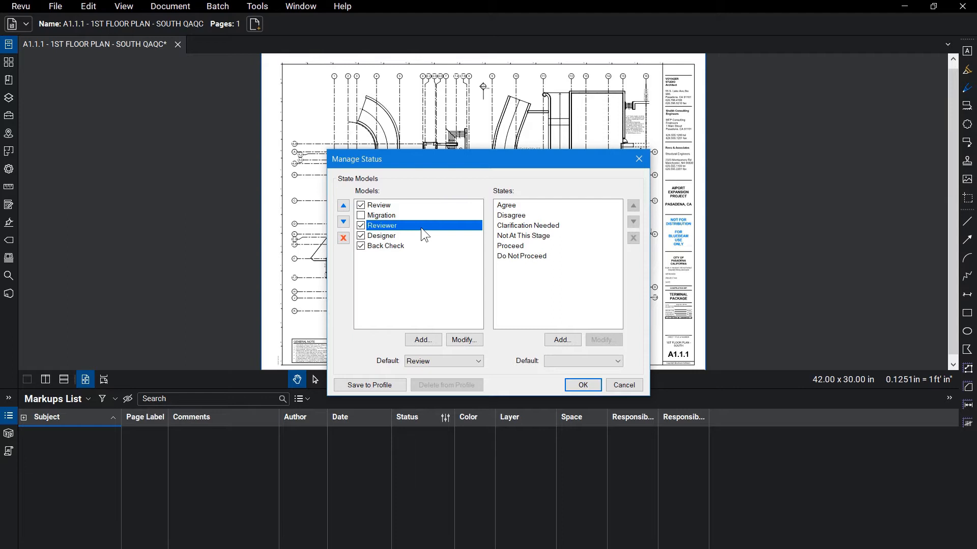
click(382, 235)
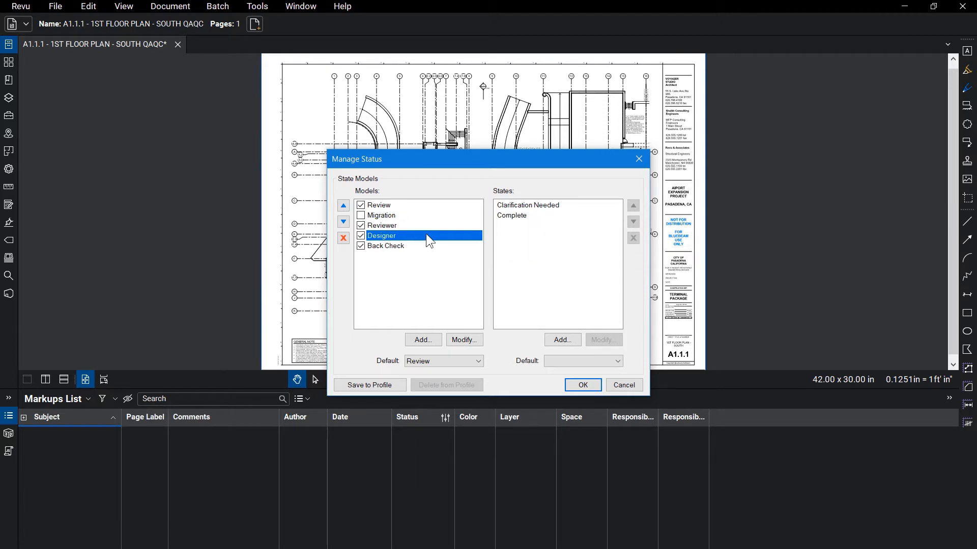
click(387, 245)
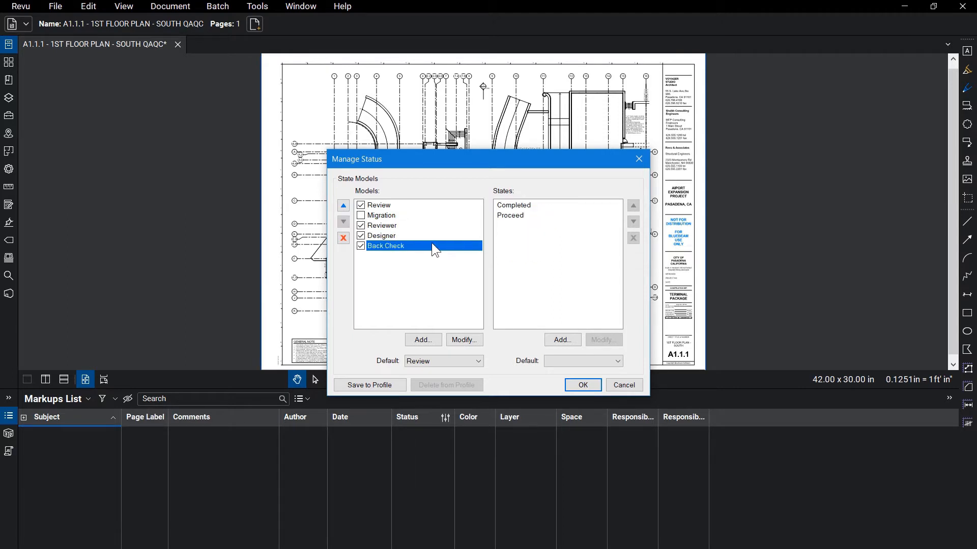
Step: Inspect the Back Check Completed state properties and confirm the status model settings
click(513, 205)
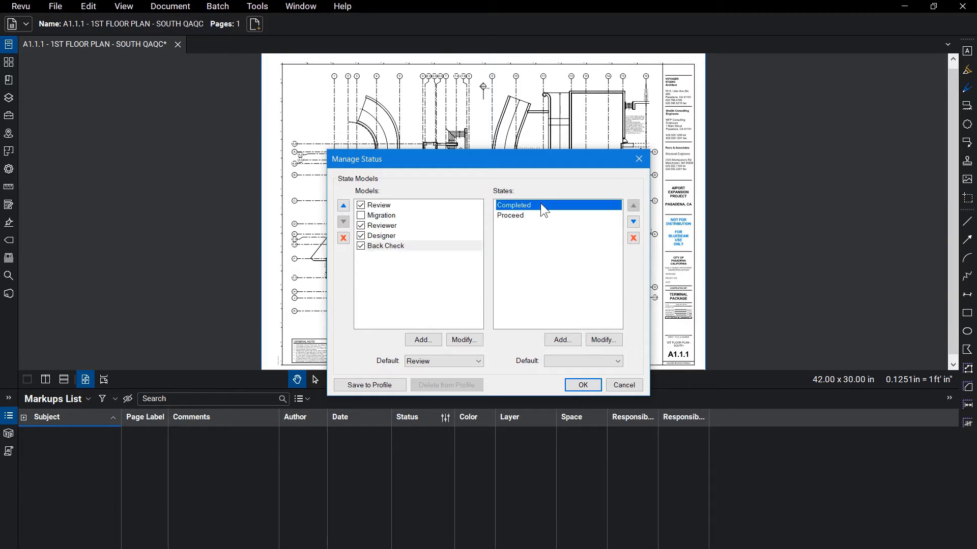
click(601, 340)
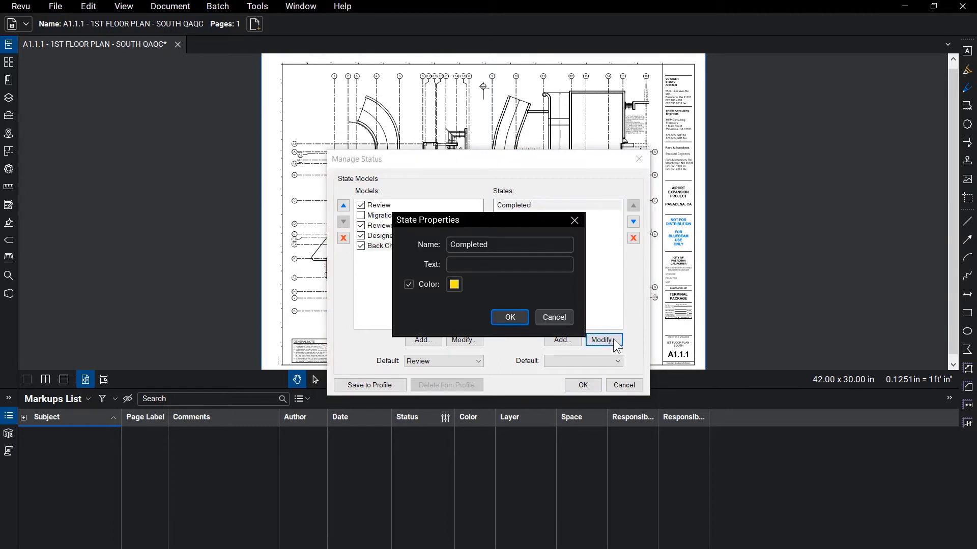
mouse_move(615, 354)
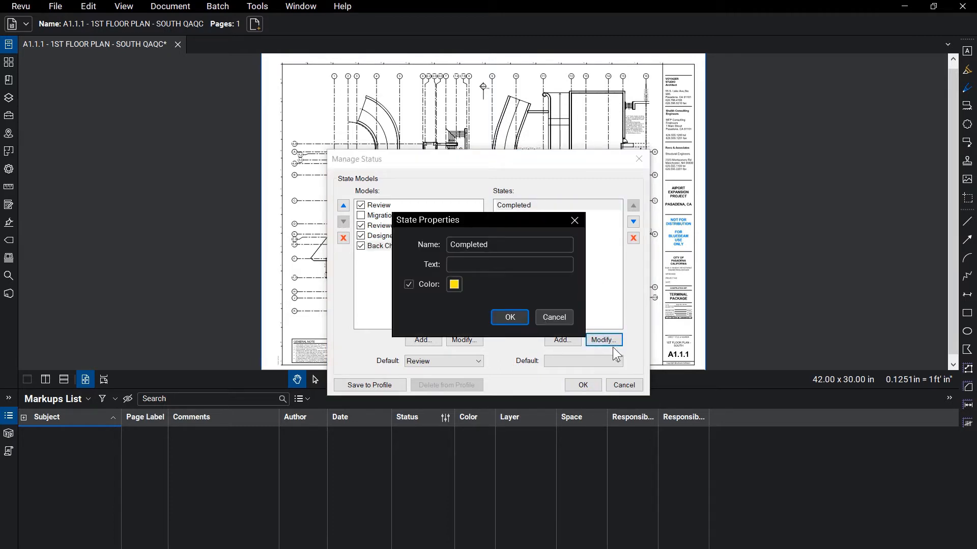
click(509, 318)
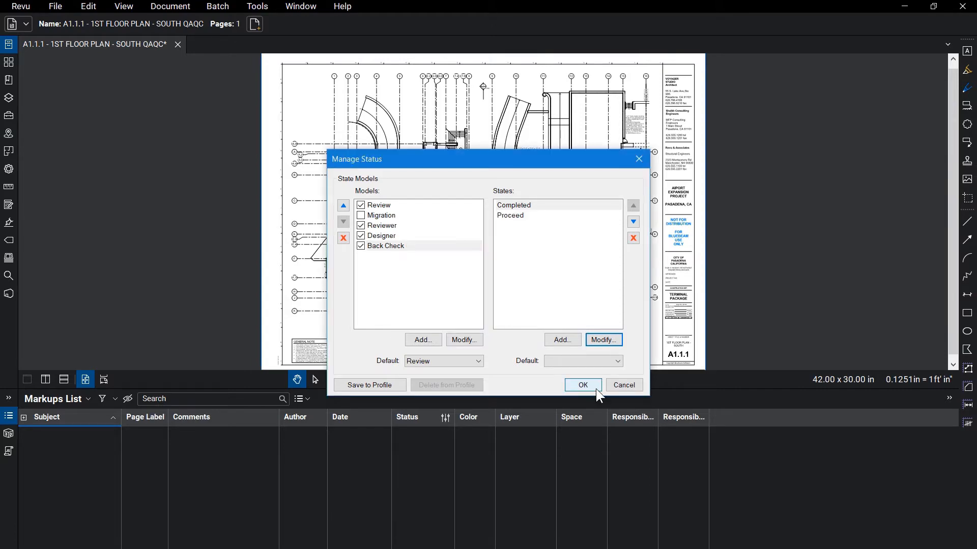
click(580, 384)
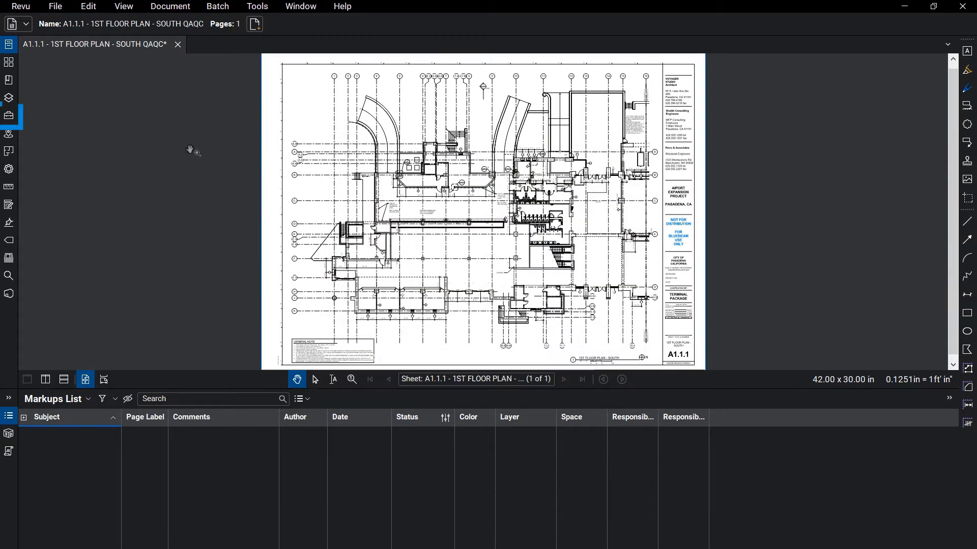
Step: Show the QAQC tool set's export options in the Tool Chest, then list the Studio sessions
click(10, 116)
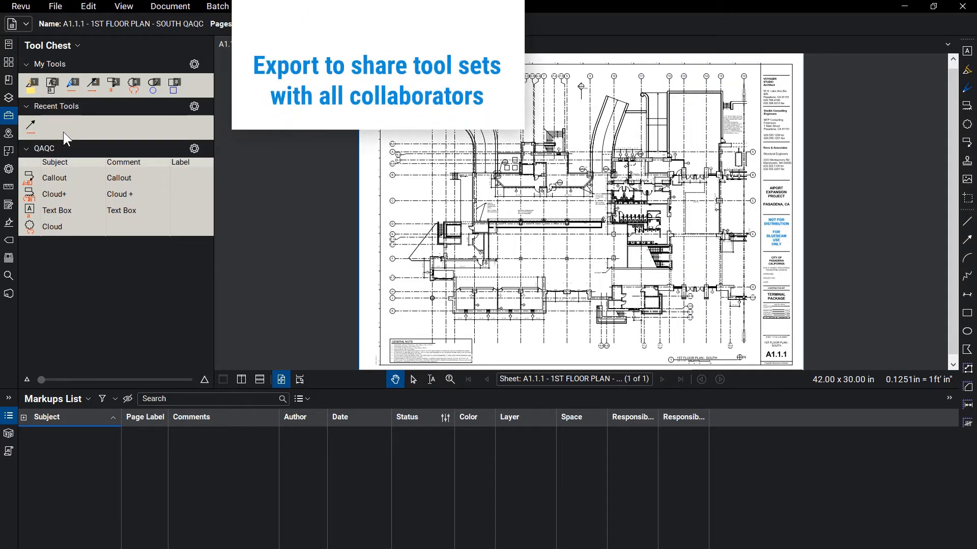
click(193, 149)
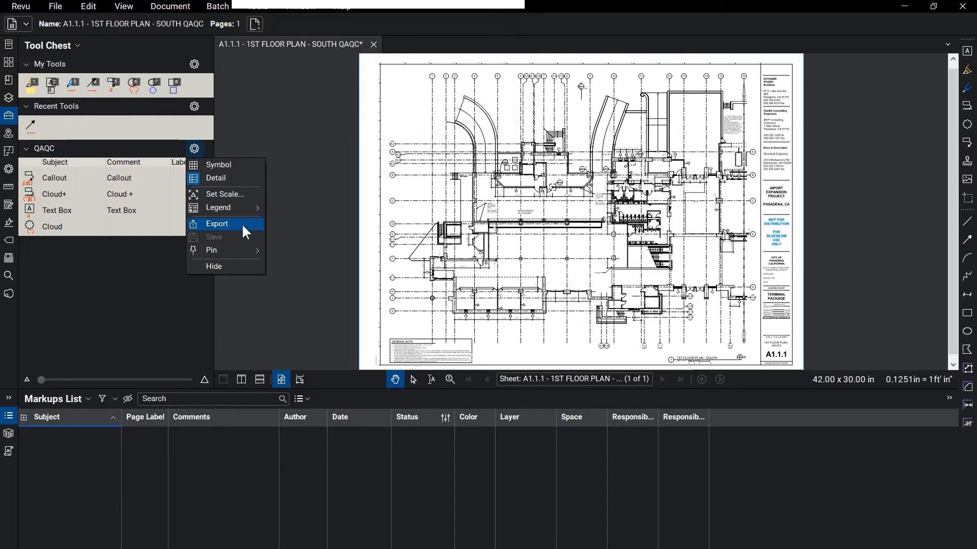
mouse_move(311, 231)
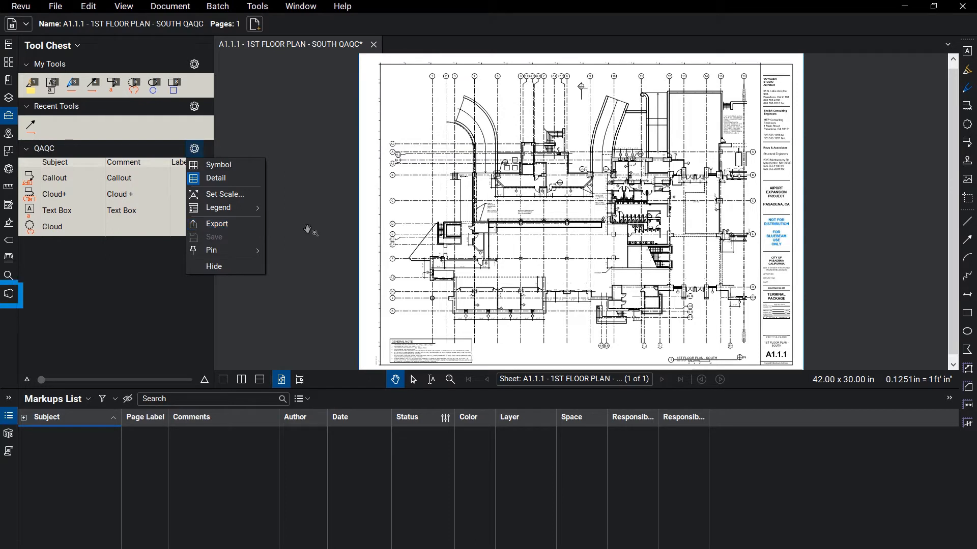
click(10, 294)
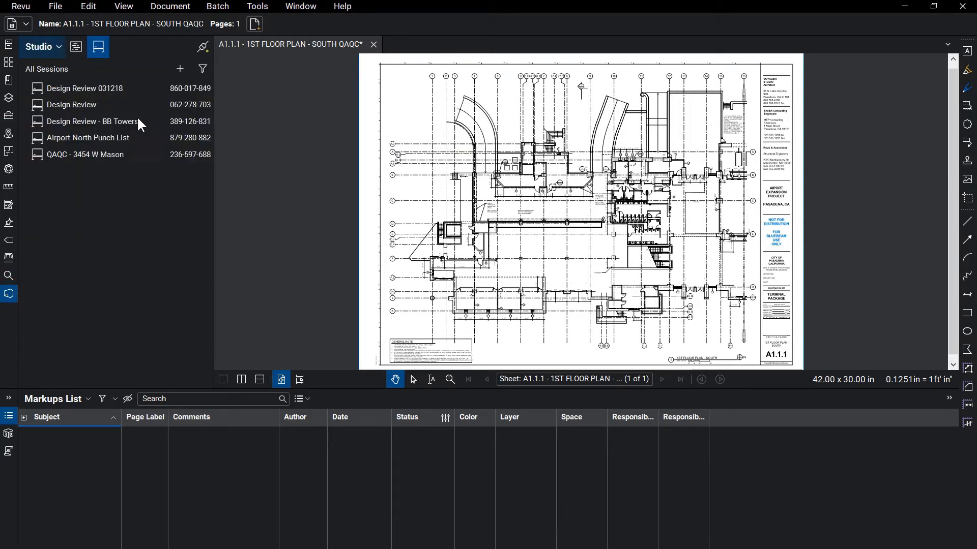
Step: Create the 60% QAQC - Airport session and confirm the attendee invitation
click(180, 68)
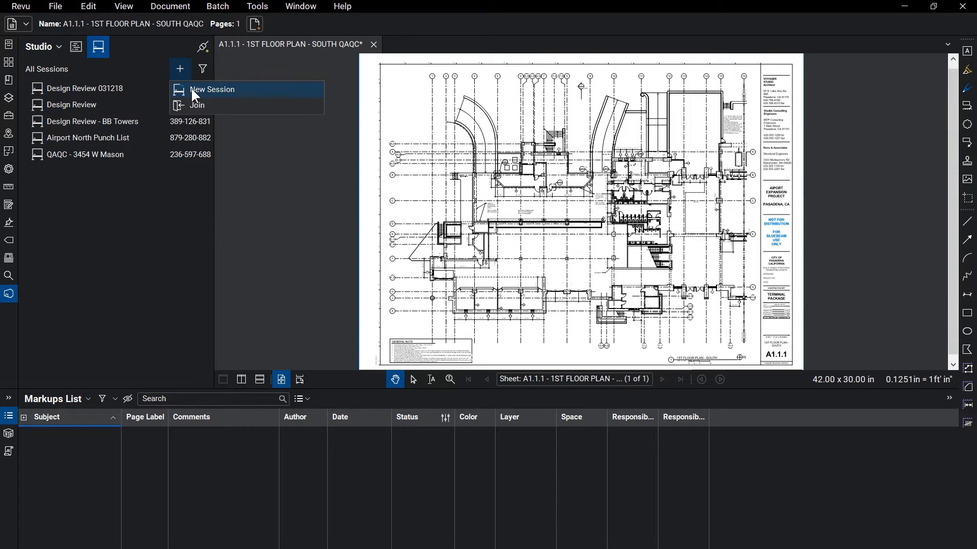
click(212, 90)
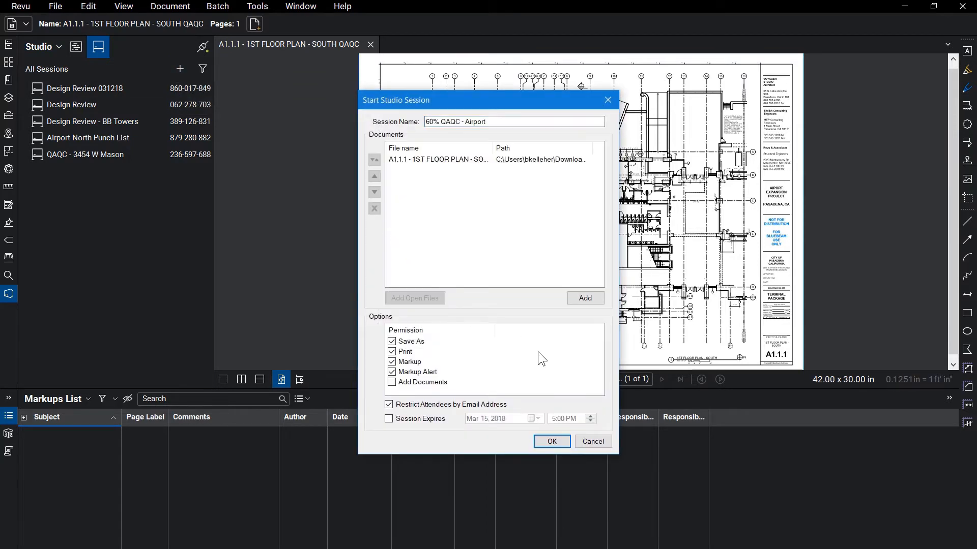
click(550, 440)
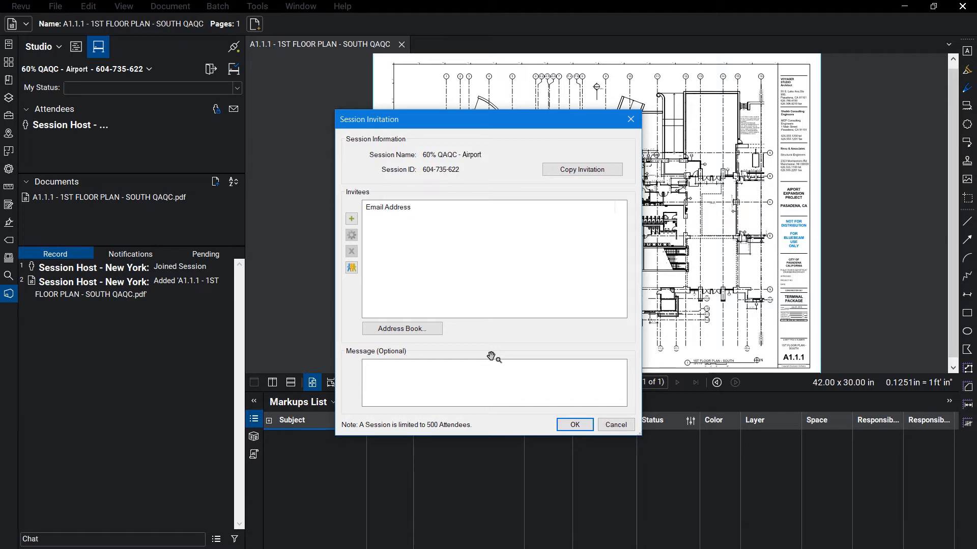
mouse_move(501, 367)
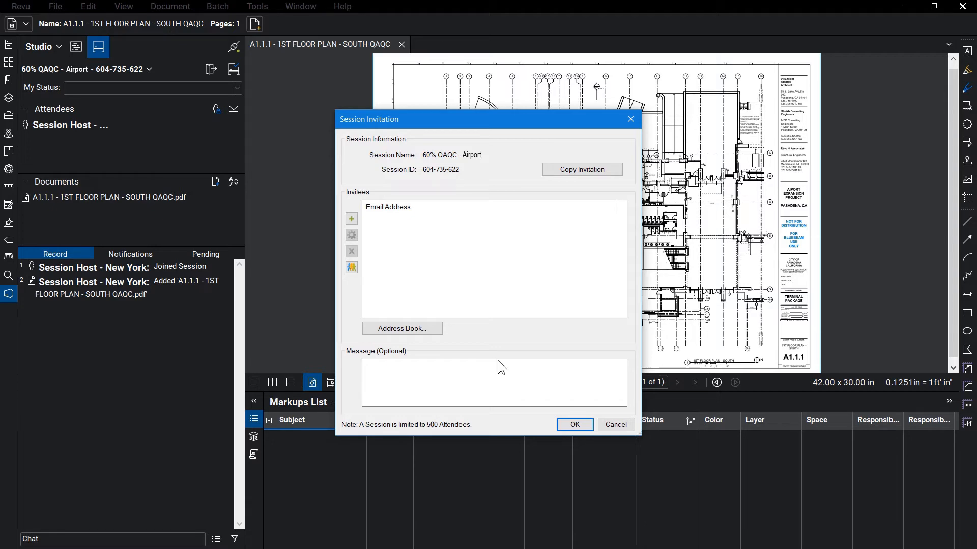
click(573, 425)
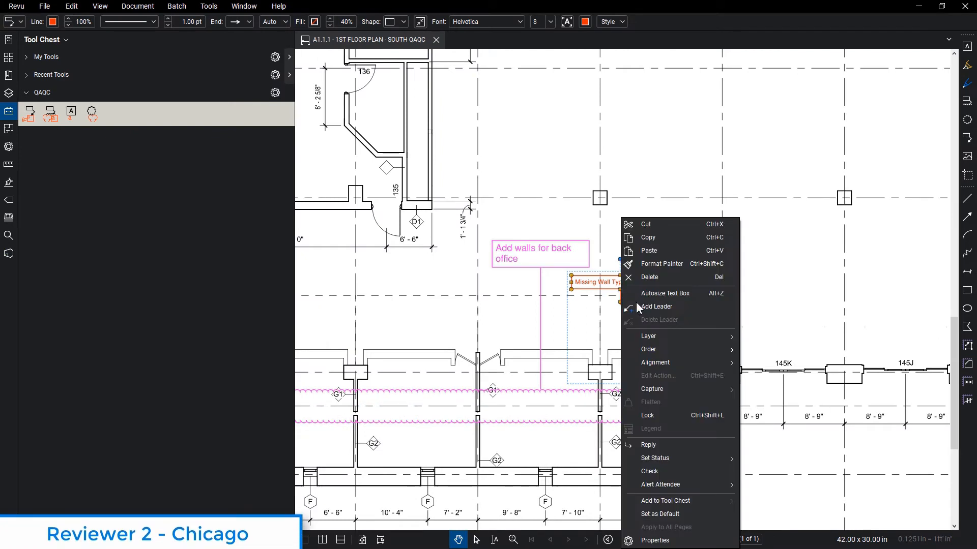
Step: Reply 'What is the Wall' on the Missing Wall Type callout and alert an attendee about it
click(656, 307)
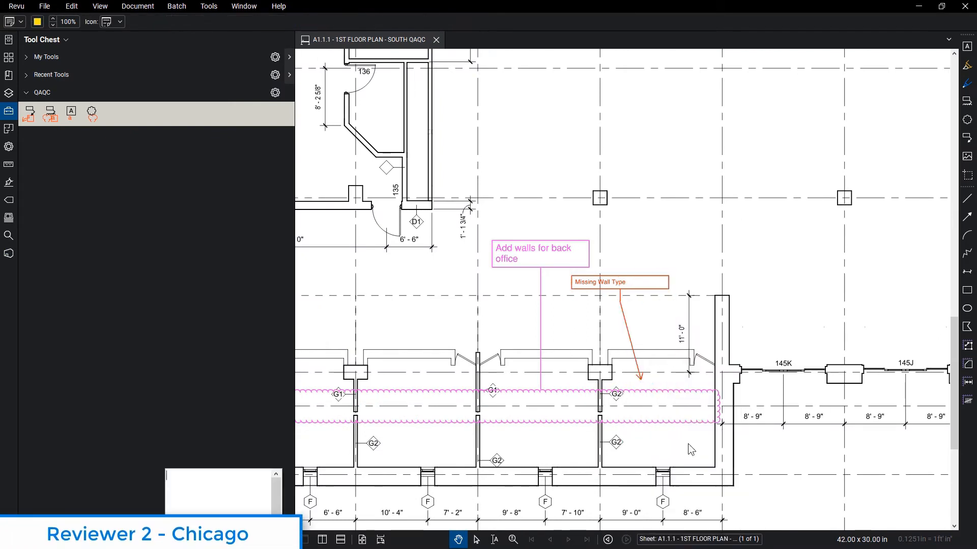
text(What is the Wall)
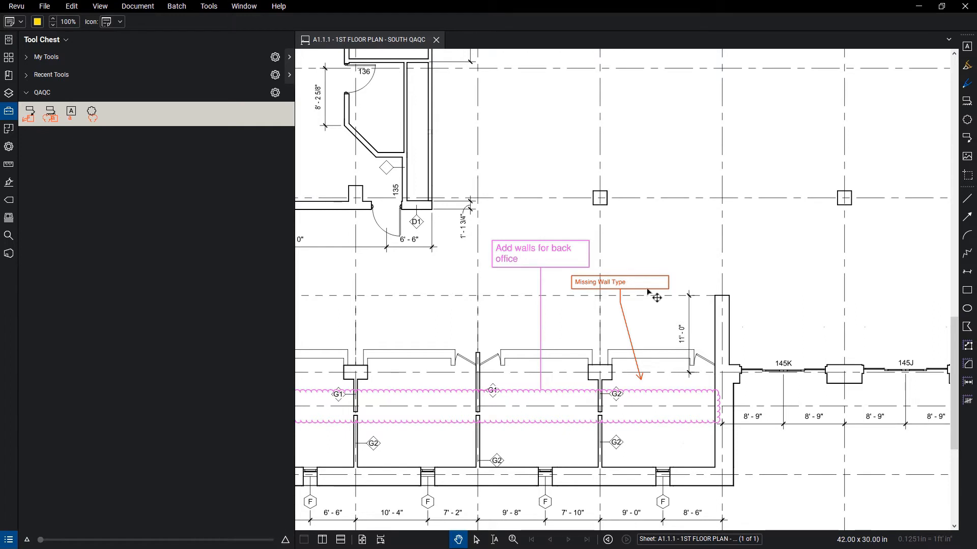
right_click(648, 293)
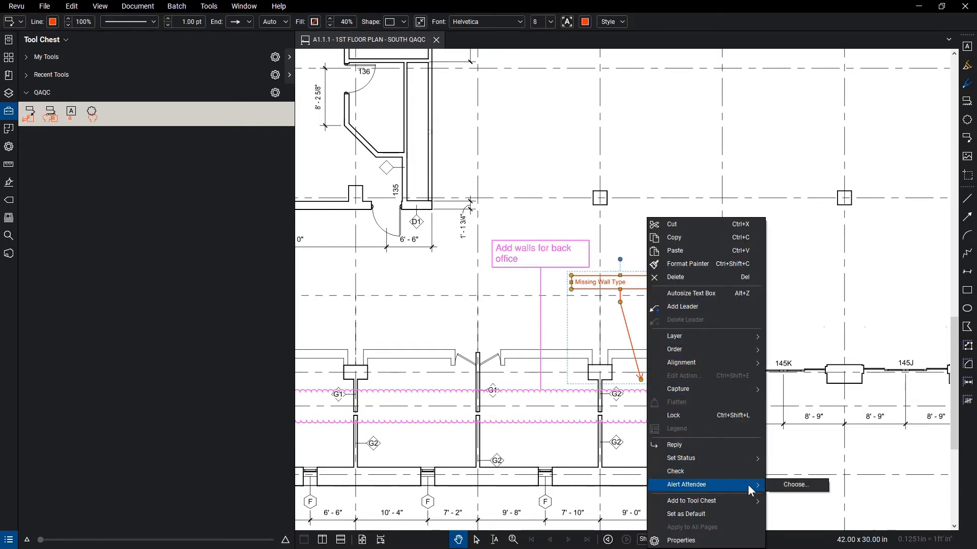
click(795, 484)
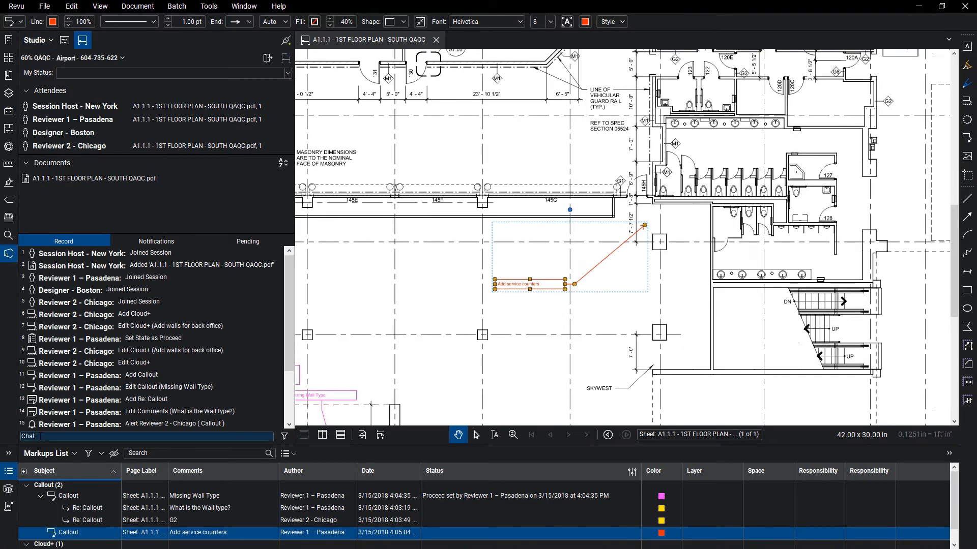
Step: Post the chat message 'How many cou…' and scroll the session Record list
text(How many counters are we adding)
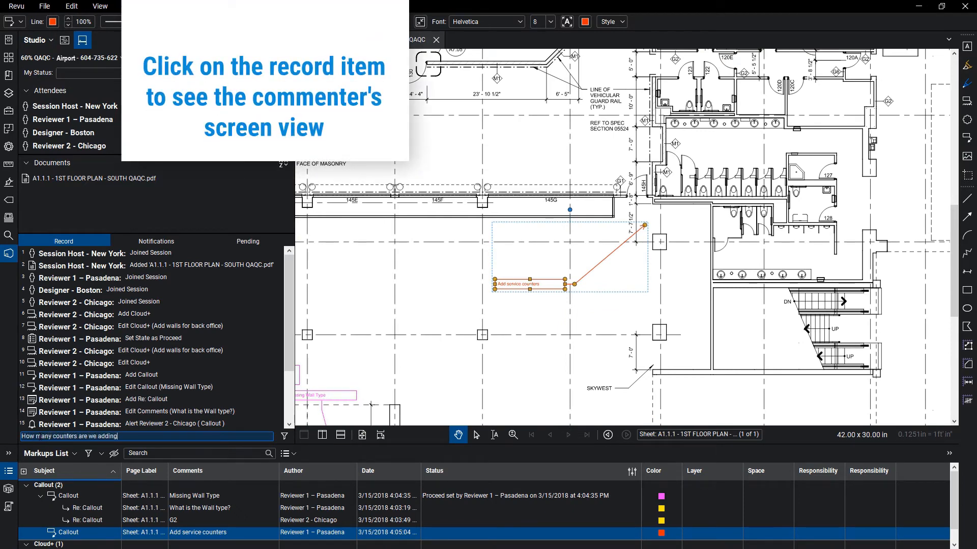
scroll(down, 3)
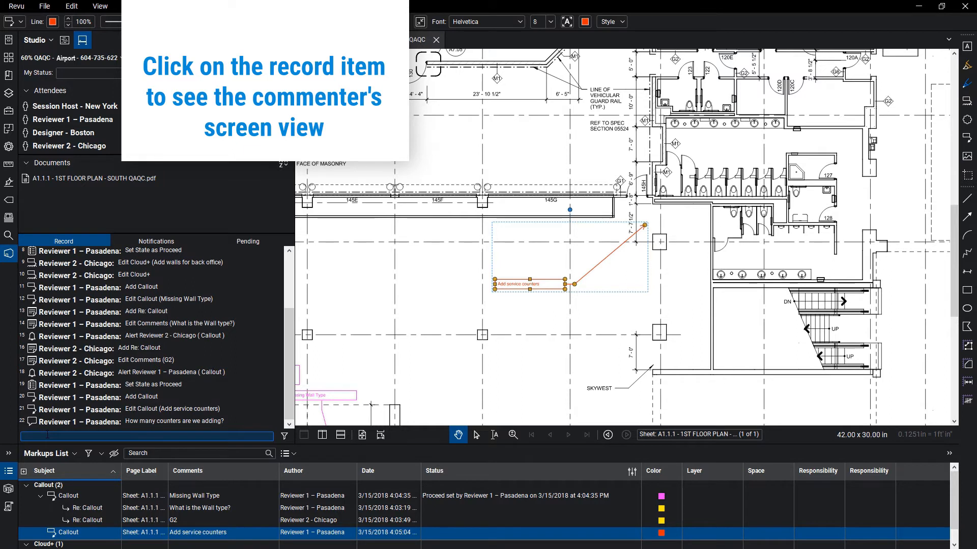
scroll(down, 3)
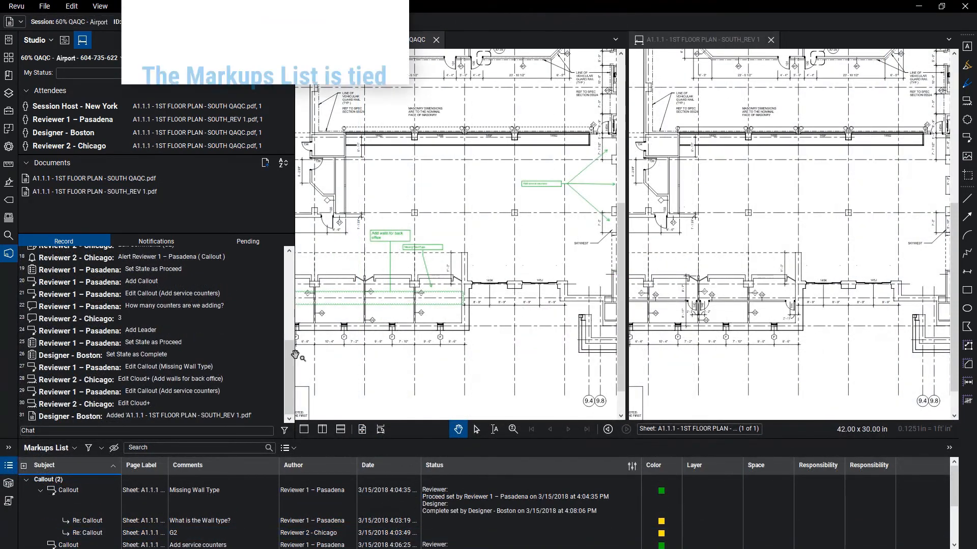
Step: Mark Back Check Completed on the Missing Wall Type callout and back-office walls cloud
click(81, 491)
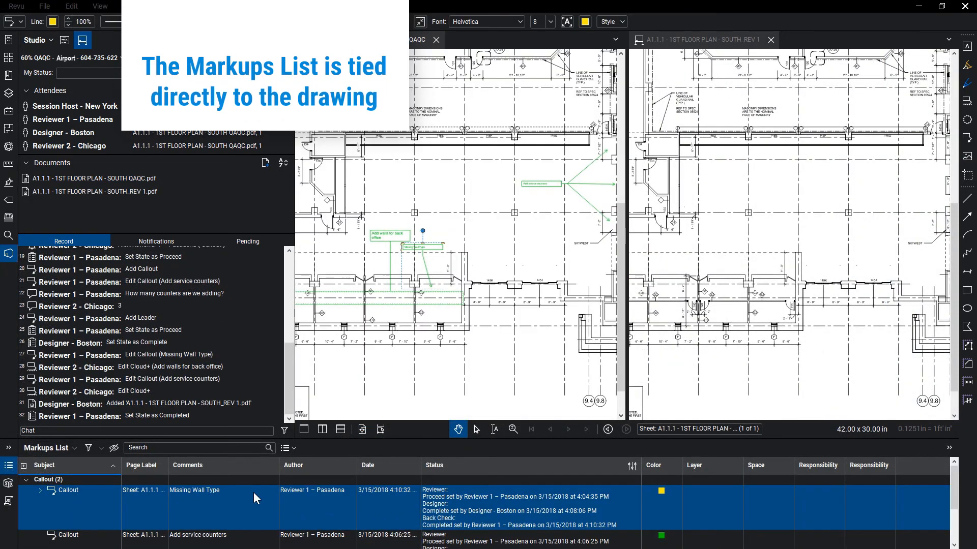
right_click(193, 491)
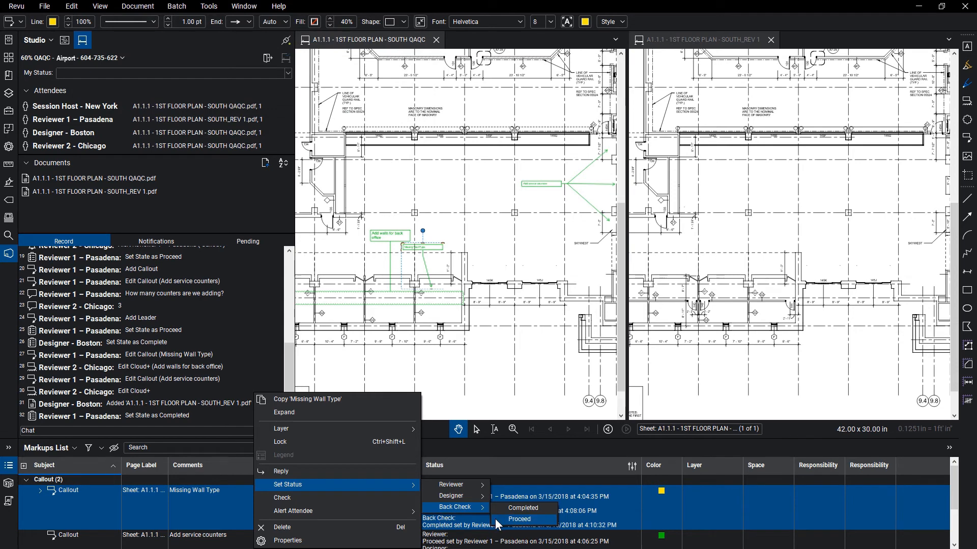
click(518, 519)
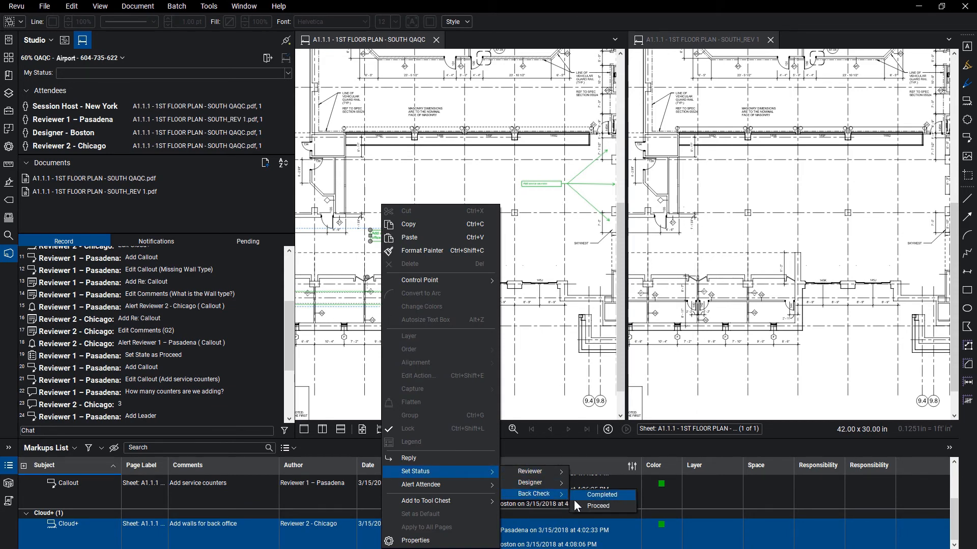
click(601, 494)
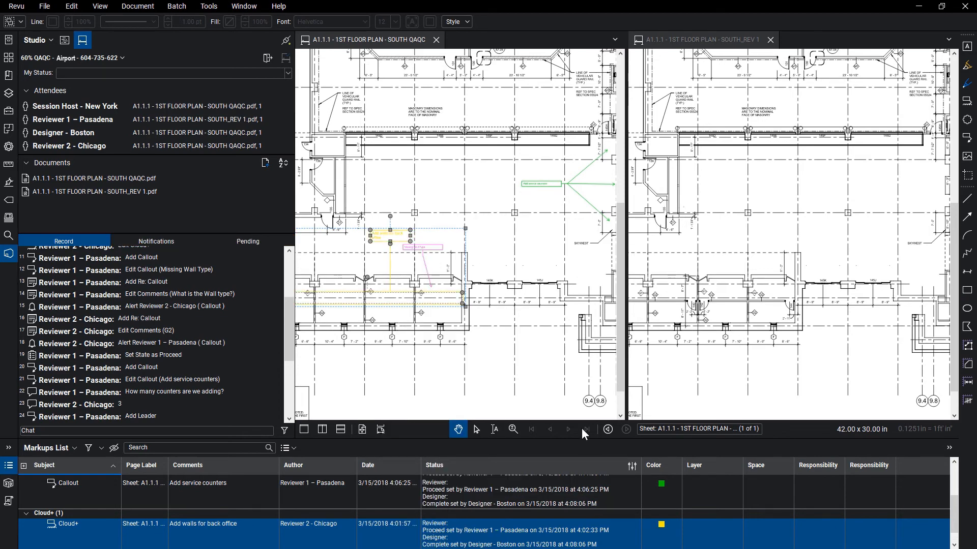
Step: Set the Back Check status on the Add service counters callout
click(570, 184)
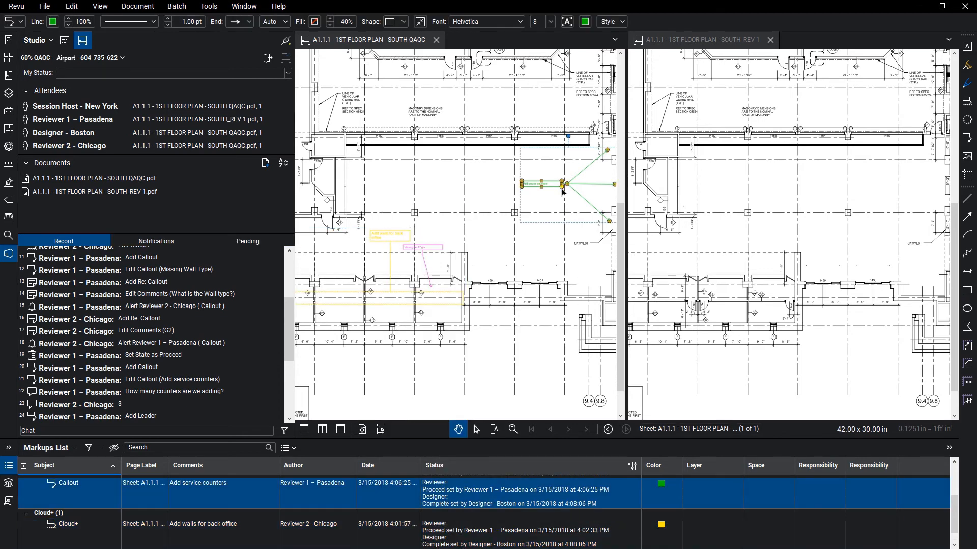
right_click(560, 185)
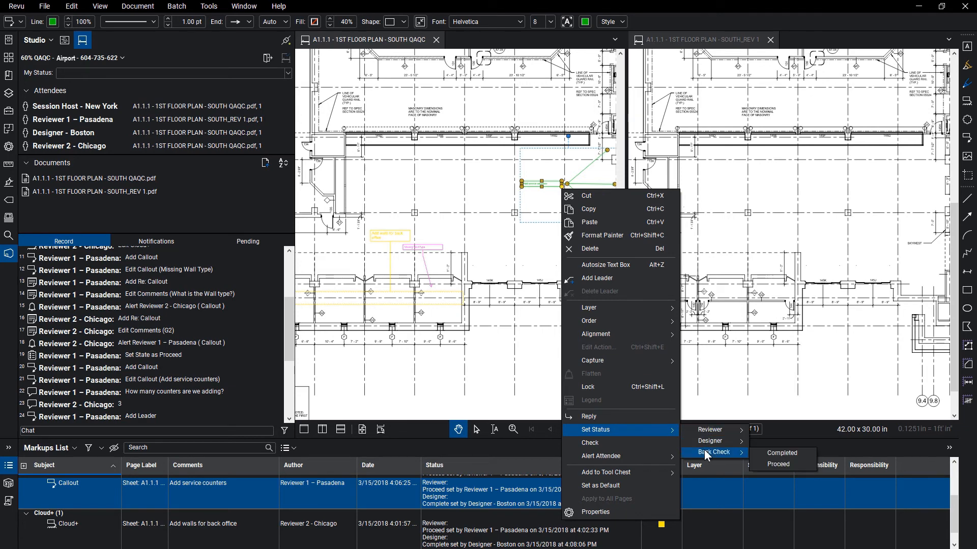
click(781, 453)
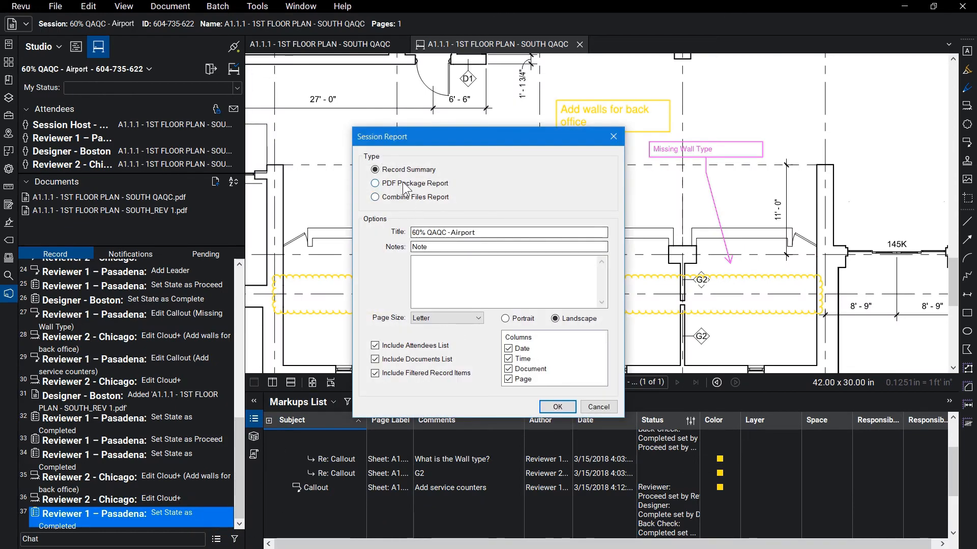
Step: Choose PDF Package Report as the 60% QAQC - Airport session report type
click(375, 183)
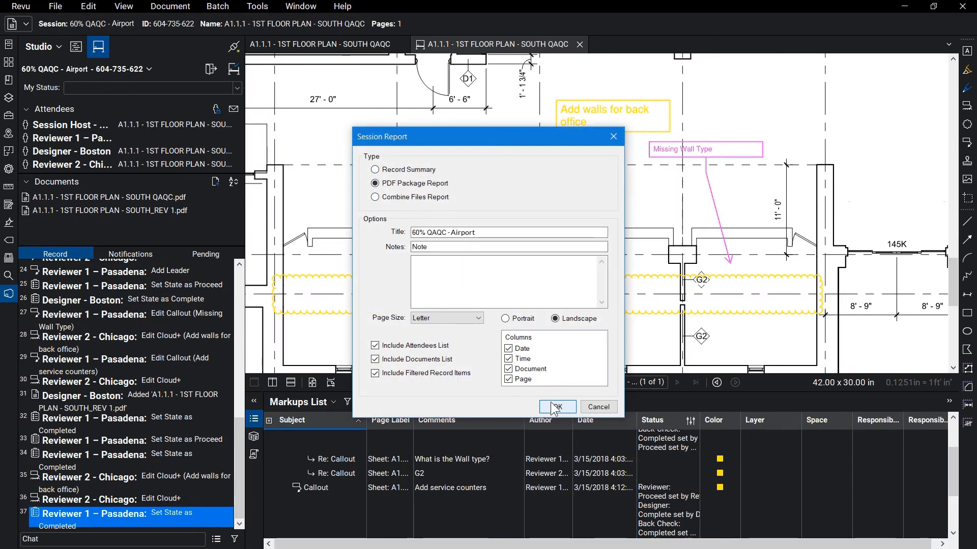